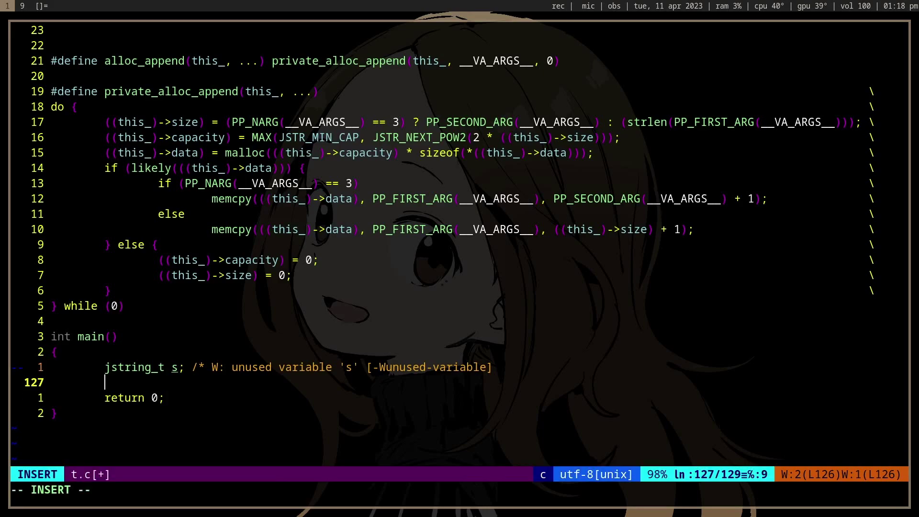
# - Write alloc_append(&s, "hello"); in main, save t.c, and start a new line below it
pyautogui.write('alloc_append(&s,')
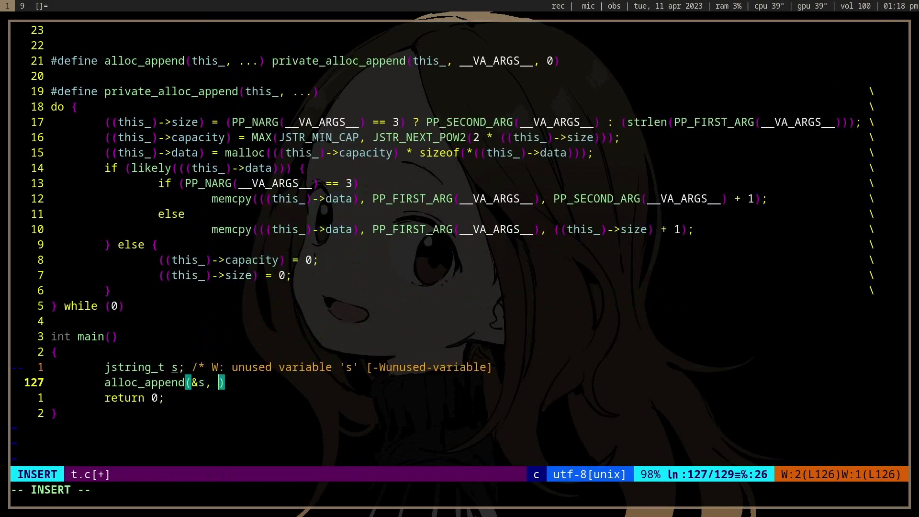
pyautogui.write('"')
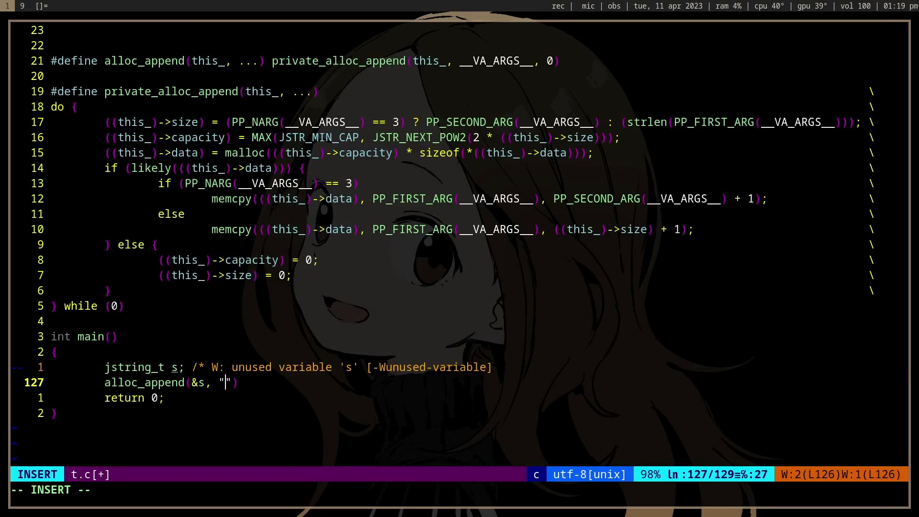
pyautogui.write('hello')
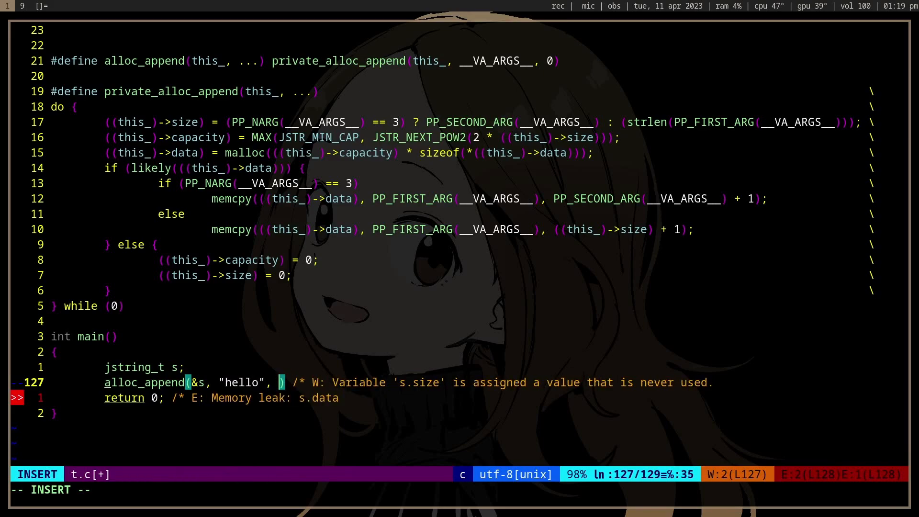
pyautogui.press('Escape')
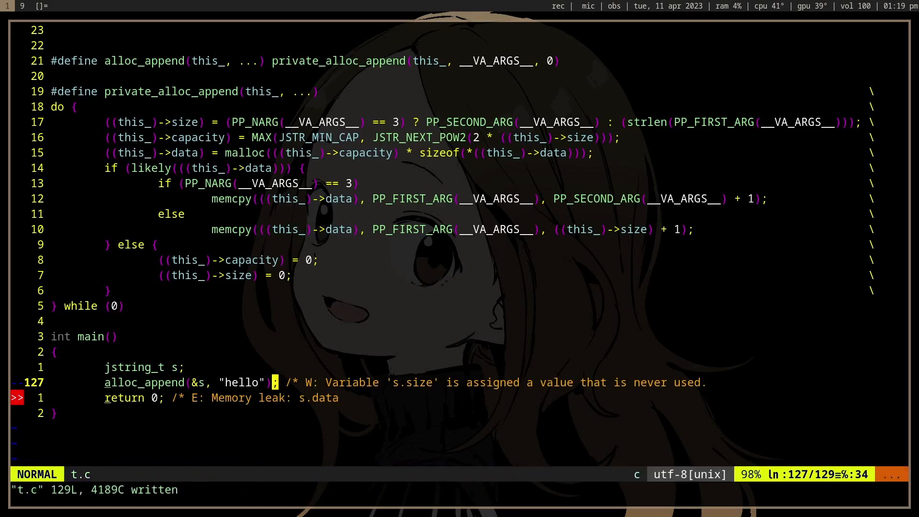
pyautogui.press('o')
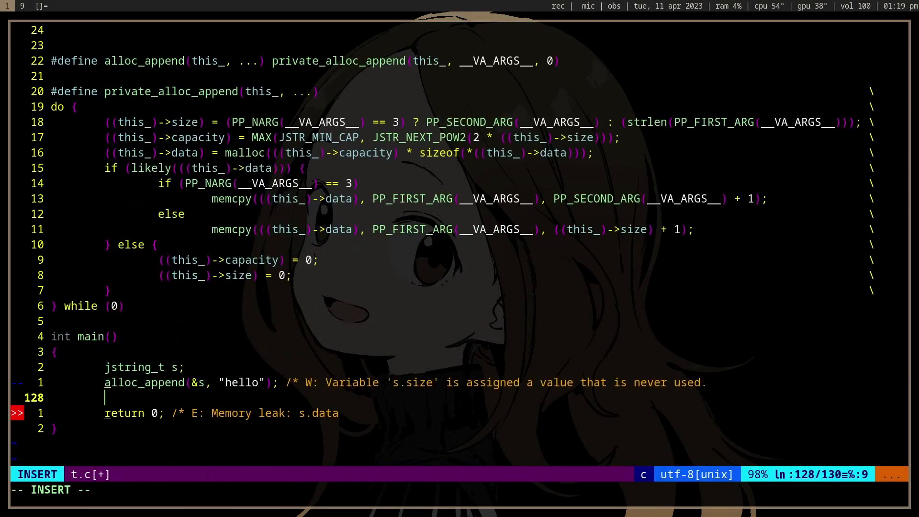
# - Add if (!s.data) return -1; followed by puts(s.data); using completion
pyautogui.write('if (s.d')
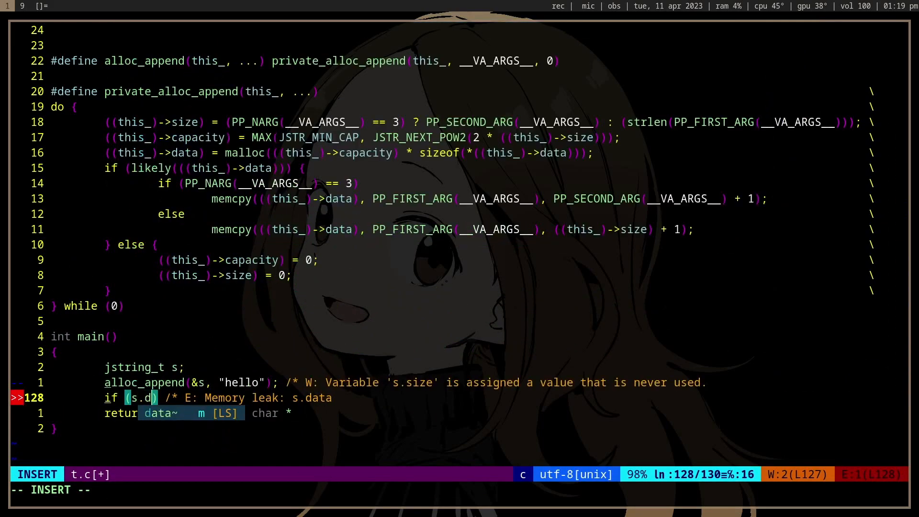
pyautogui.press('Escape')
pyautogui.write('return')
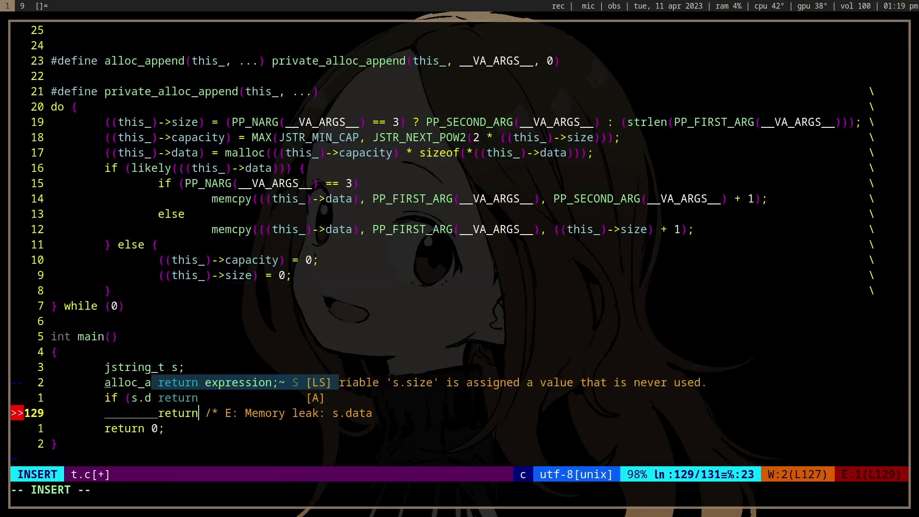
pyautogui.press('Escape')
pyautogui.write('./')
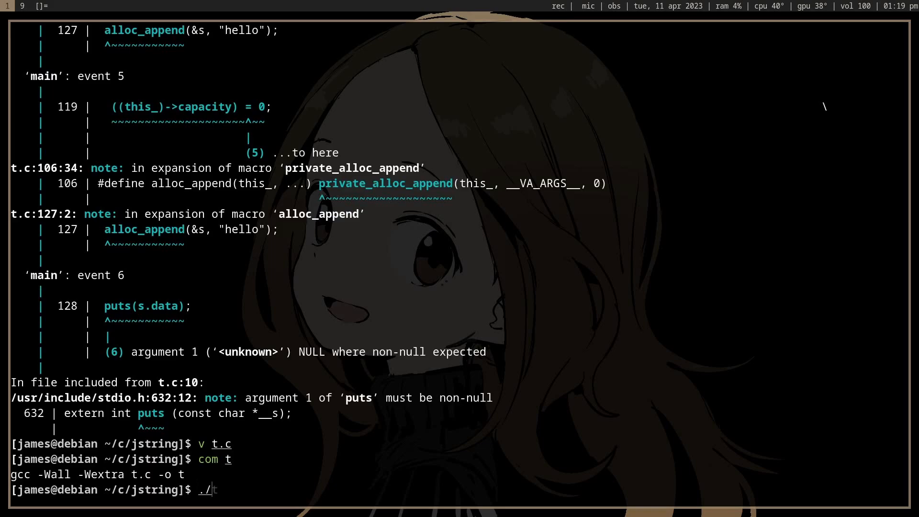
# - Reopen t.c in Vim from the shell with v t.c
pyautogui.write('v t.c')
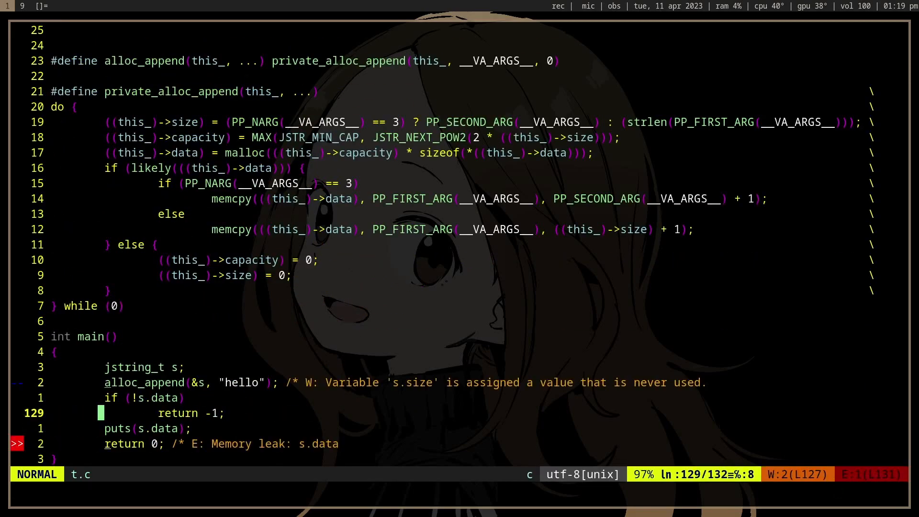
# - Rewrite the call as alloc_append(&s, 100, "hel") and delete the two-line null check
pyautogui.press('v')
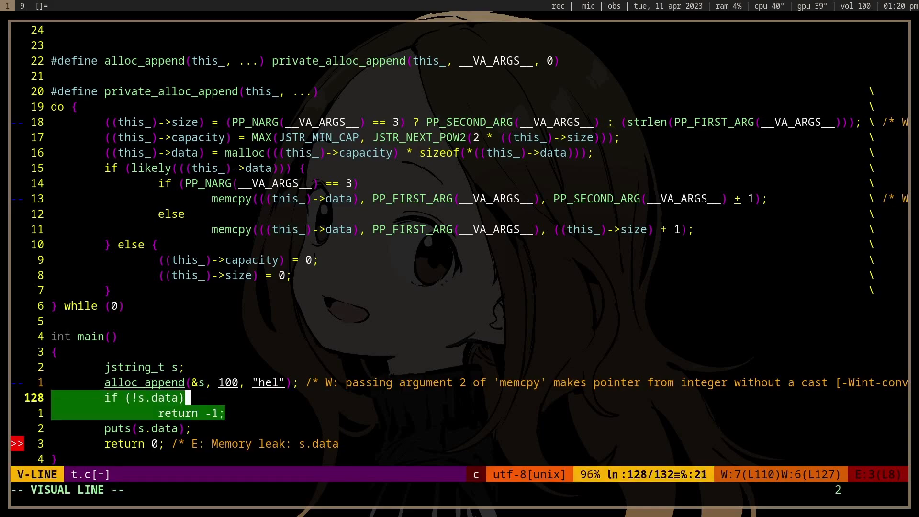
pyautogui.press('Escape')
pyautogui.write('c')
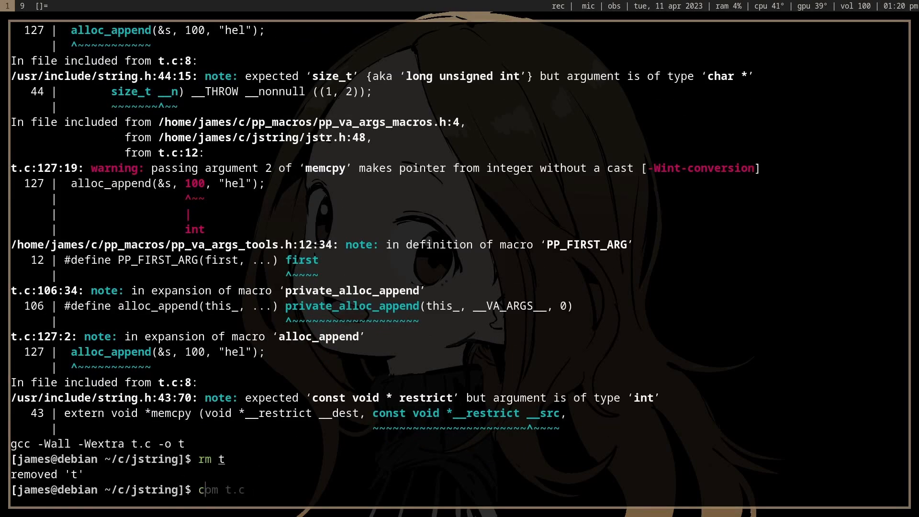
# - Compile t.c with com and gcc -fanalyzer, run ./t into a segfault, then reopen t.c
pyautogui.press('Return')
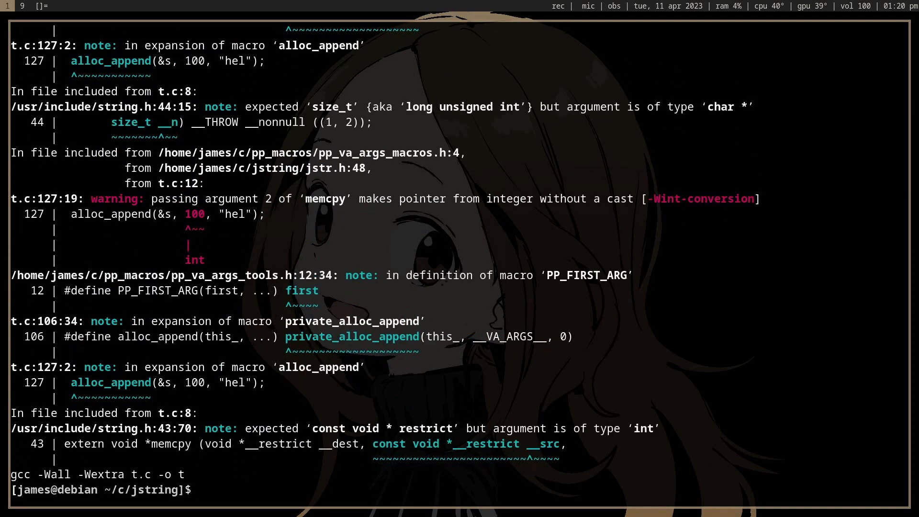
pyautogui.write('gcc t.c -fanalyzer')
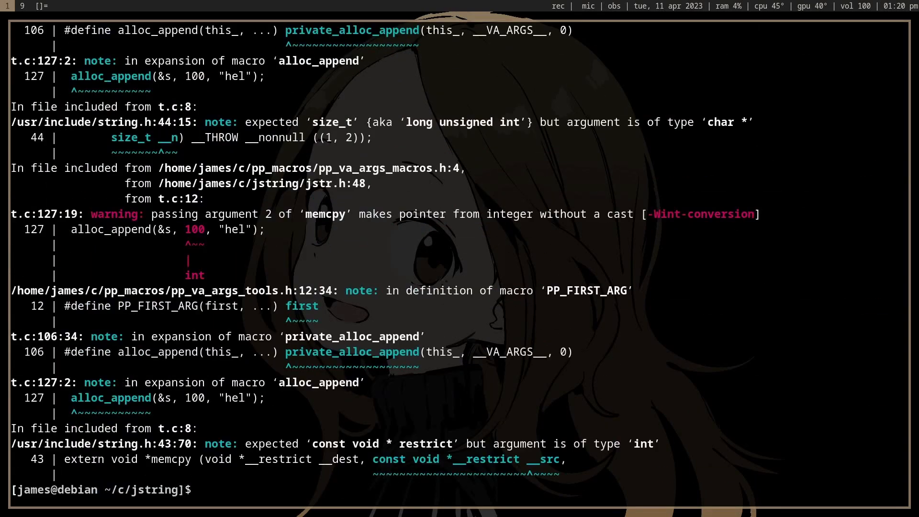
pyautogui.write('./t')
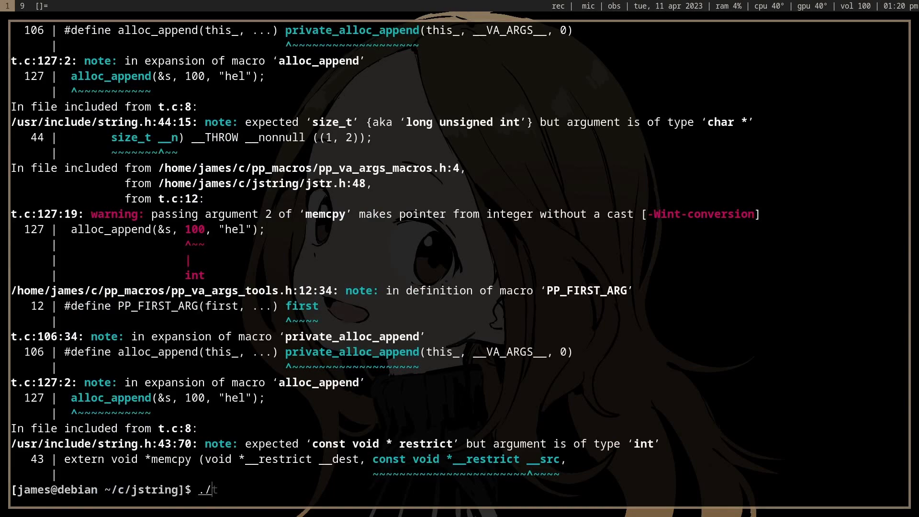
pyautogui.write('v t.c')
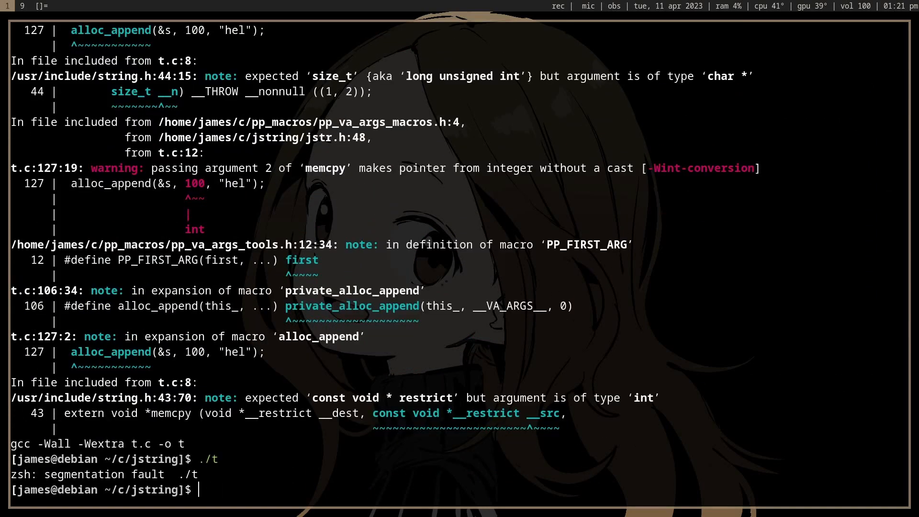
# - Scroll through the gcc type-mismatch warnings, return to the prompt and reopen t.c with vim
pyautogui.write('v t.c')
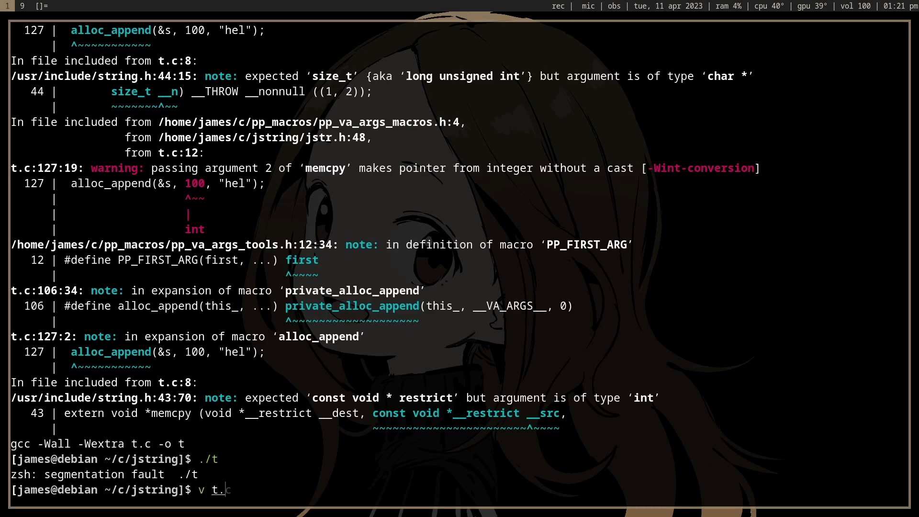
pyautogui.scroll(-3)
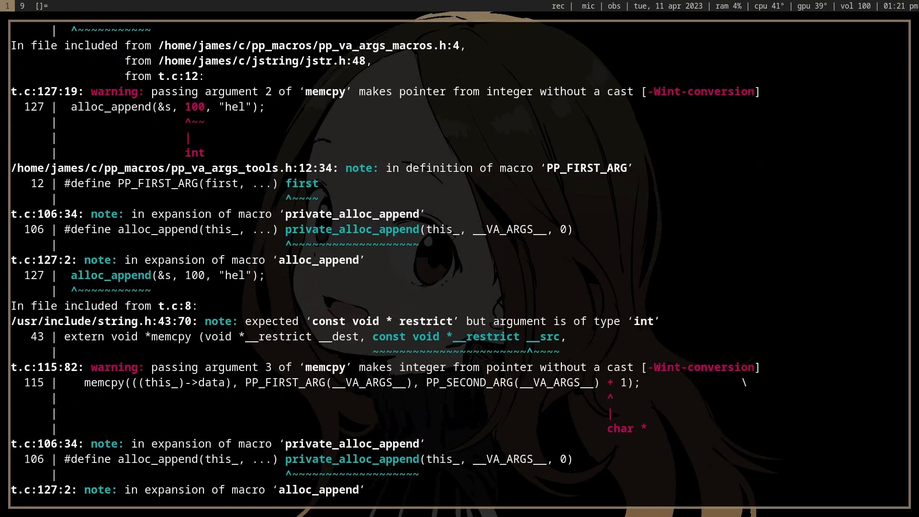
pyautogui.scroll(-3)
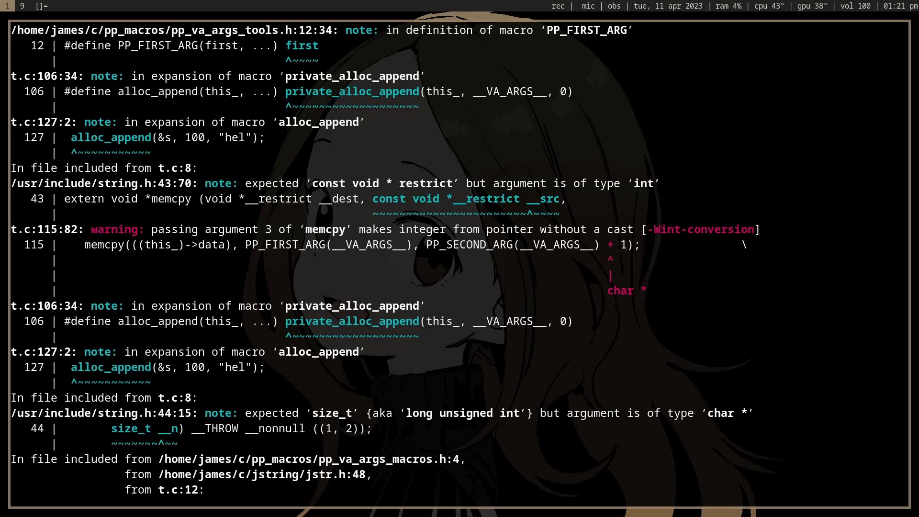
pyautogui.scroll(-3)
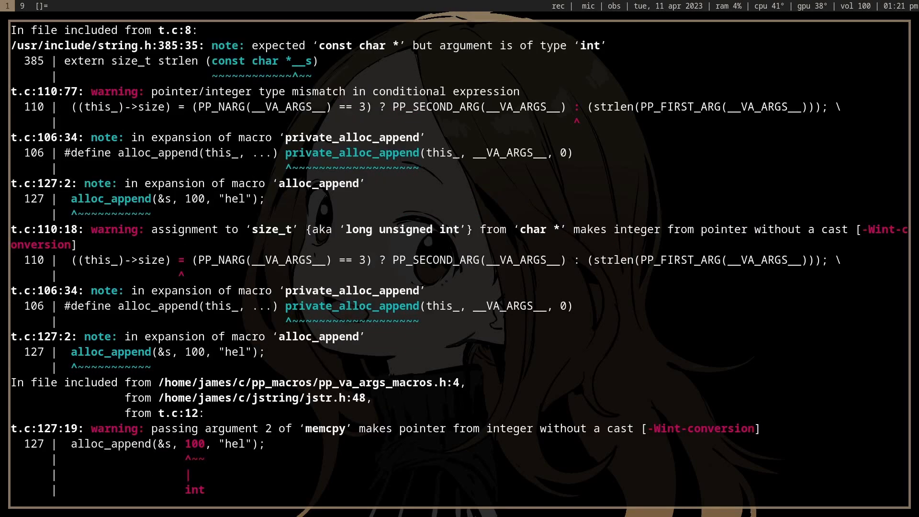
pyautogui.scroll(-3)
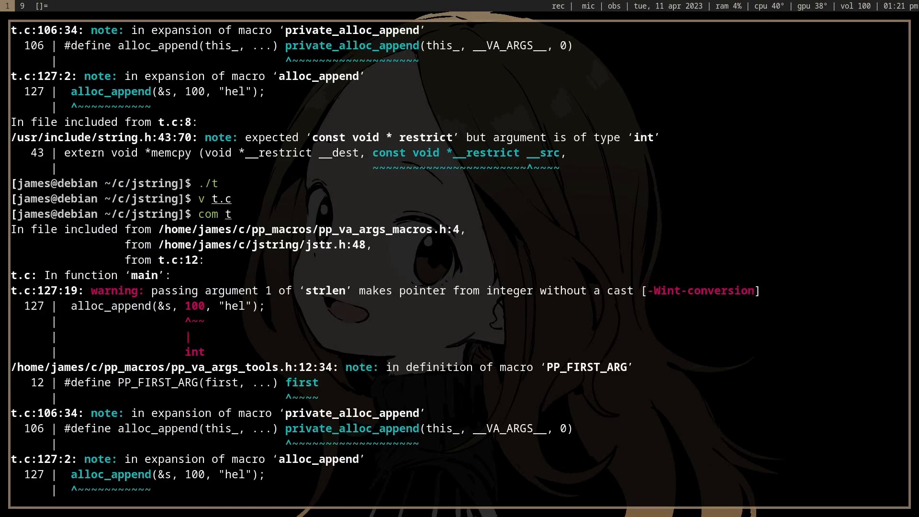
pyautogui.press('Enter')
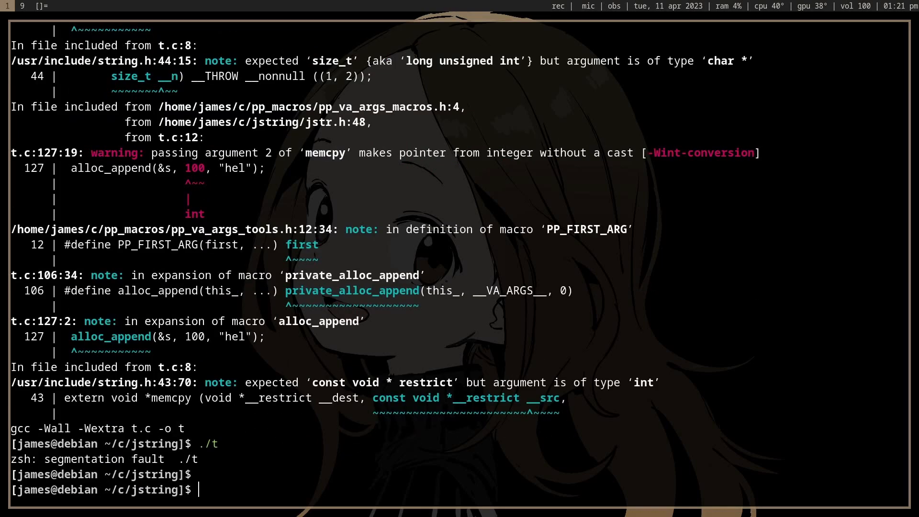
pyautogui.write('vim t.c')
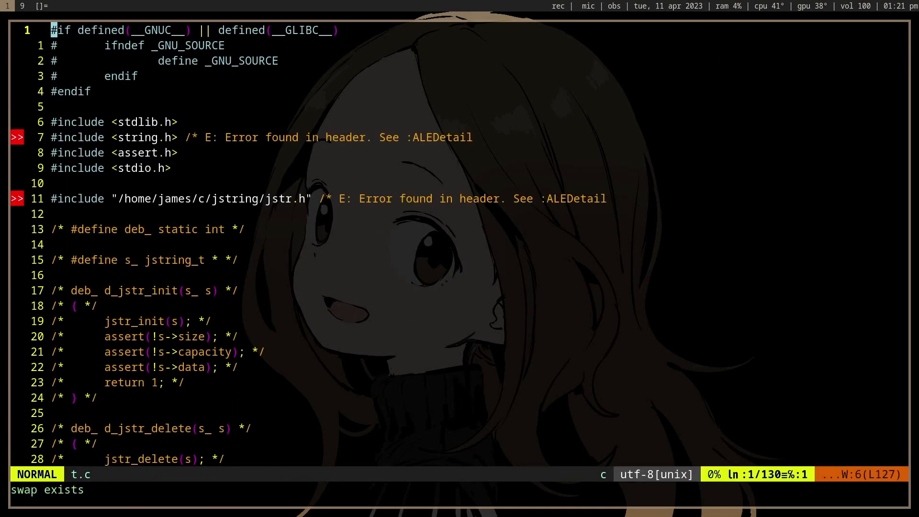
# - Add JSTR_ASSERT_IS_STR(PP_FIRST_ARG) and JSTR_ASSERT_IS_SIZE(PP_SECOND_ARG) to private_alloc_append and save
pyautogui.press('G')
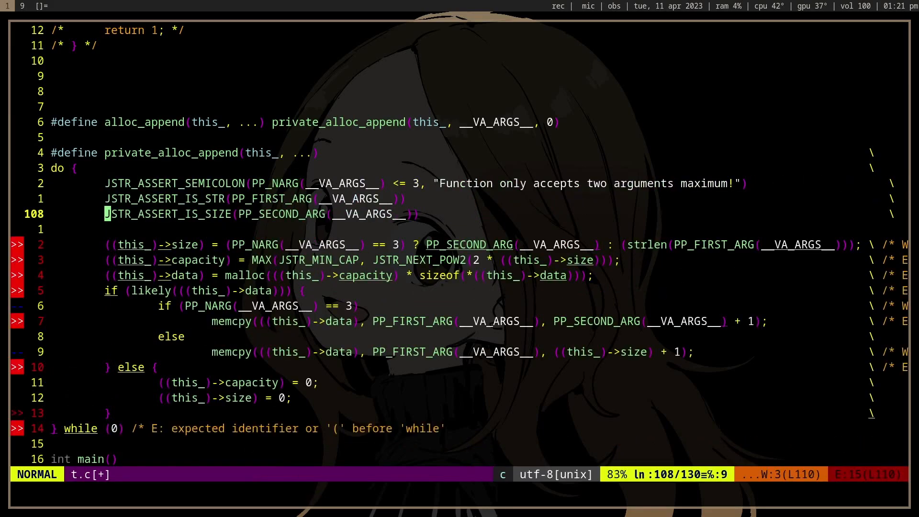
pyautogui.press('V')
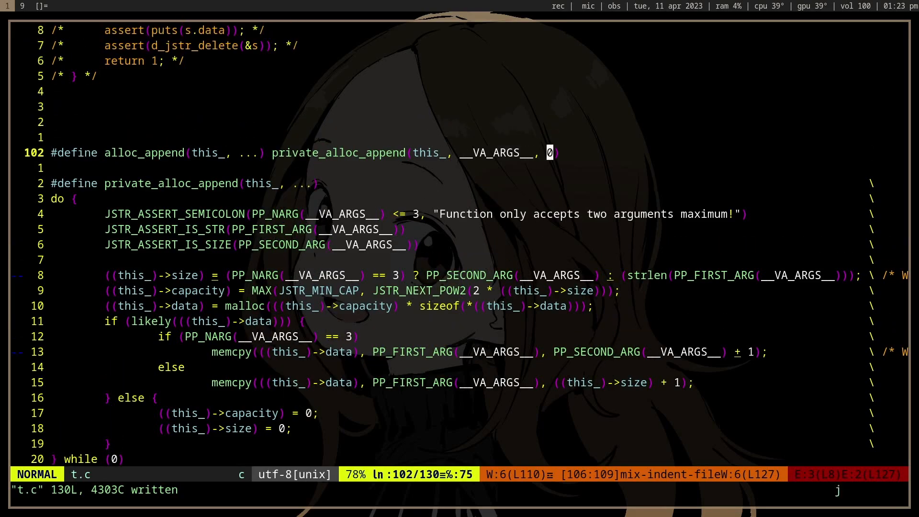
# - Inspect the string and size assertion lines in the alloc_append macros around lines 102-108
pyautogui.scroll(-3)
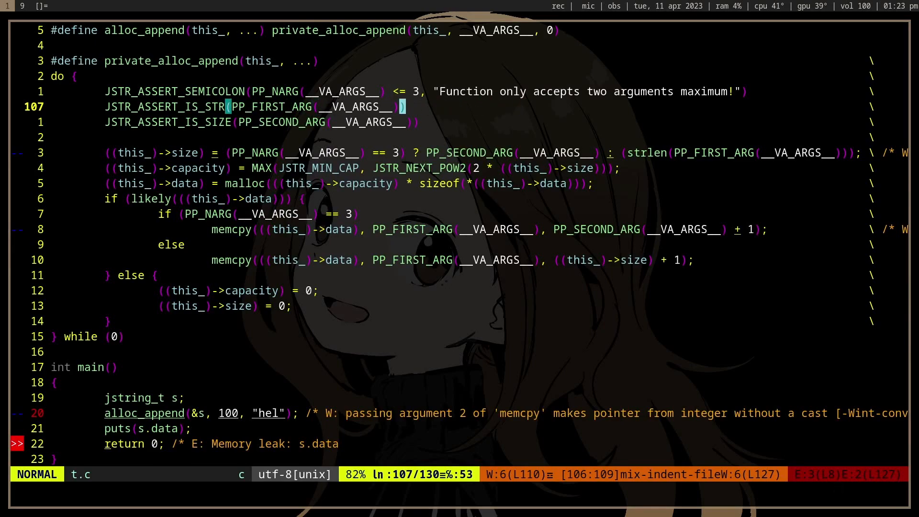
pyautogui.press('j')
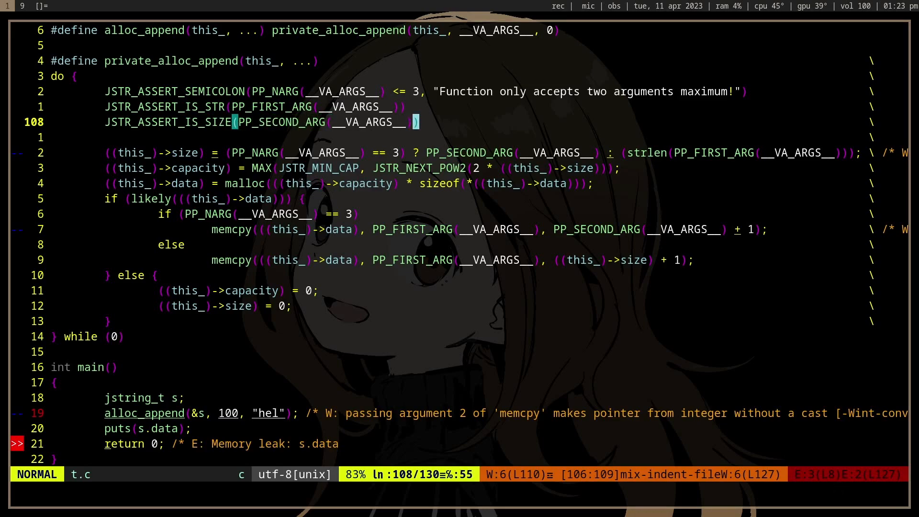
pyautogui.press('h')
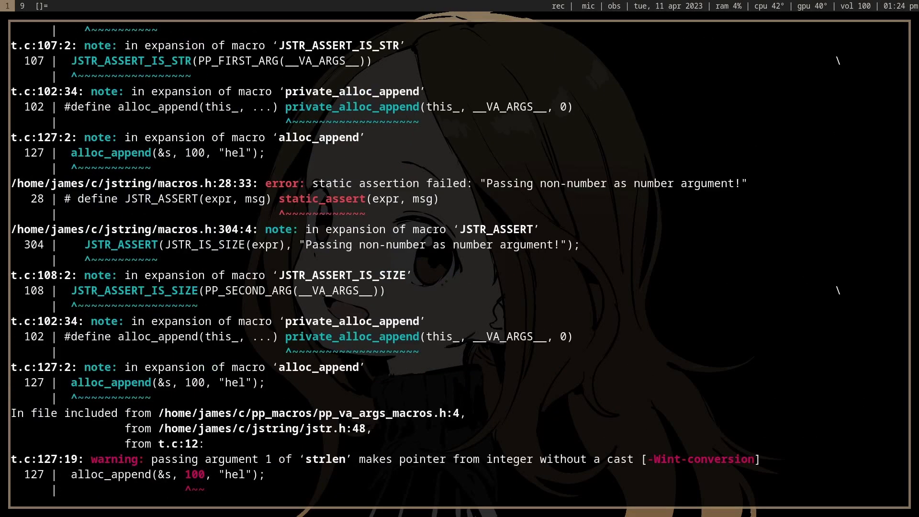
# - Review the static assertion compile error, remove the old t binary and try ./t
pyautogui.scroll(-3)
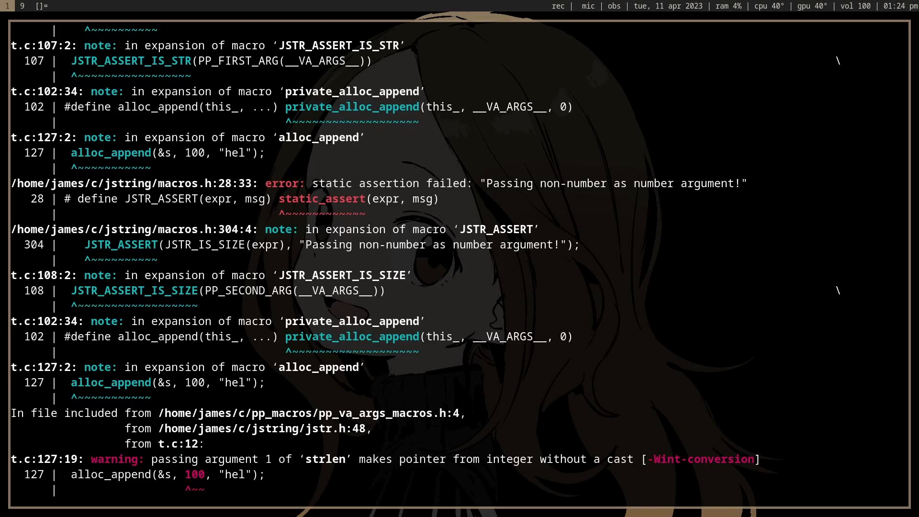
pyautogui.scroll(-3)
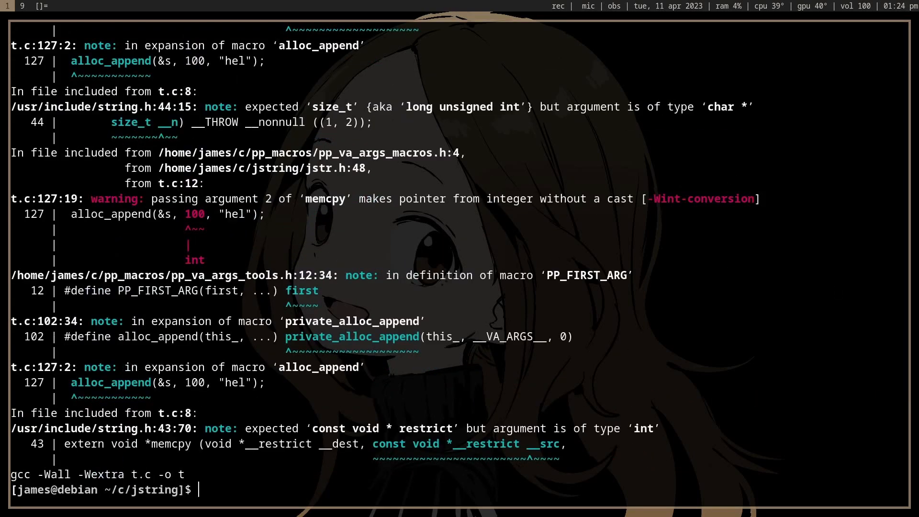
pyautogui.write('rm t')
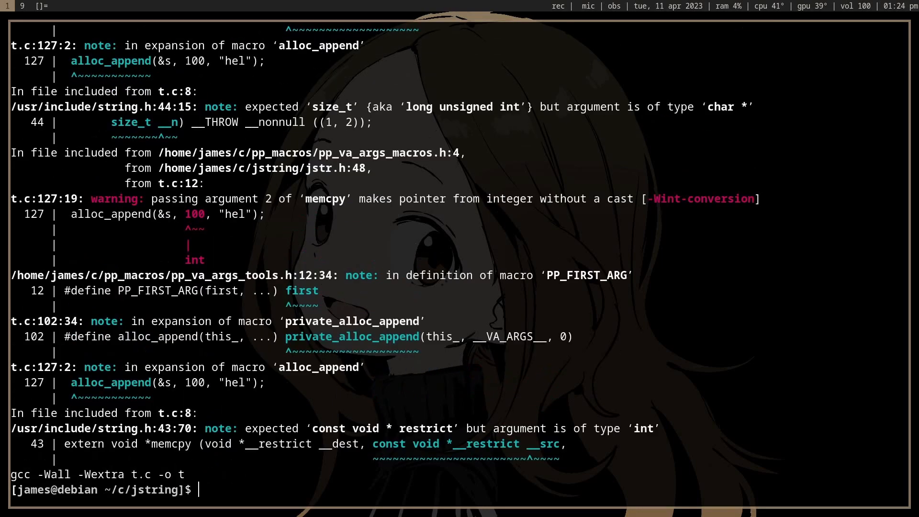
pyautogui.write('./t')
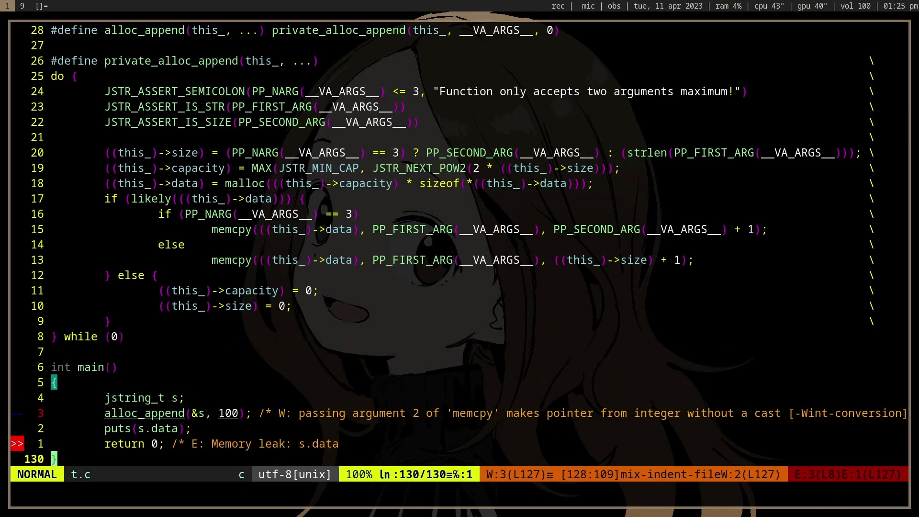
# - Retype the test call as alloc_append(&s, "hello", 1...) passing a string then a number
pyautogui.press('v')
pyautogui.write('"h')
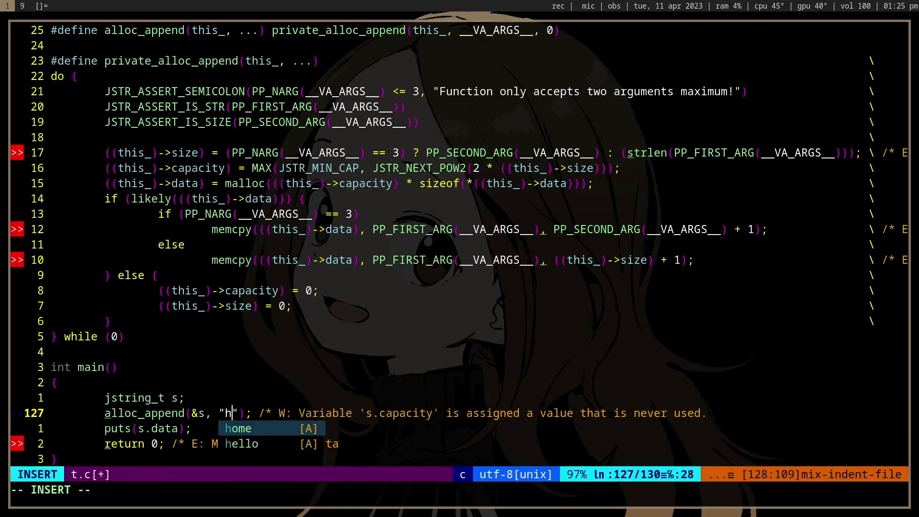
pyautogui.write('ello", 1')
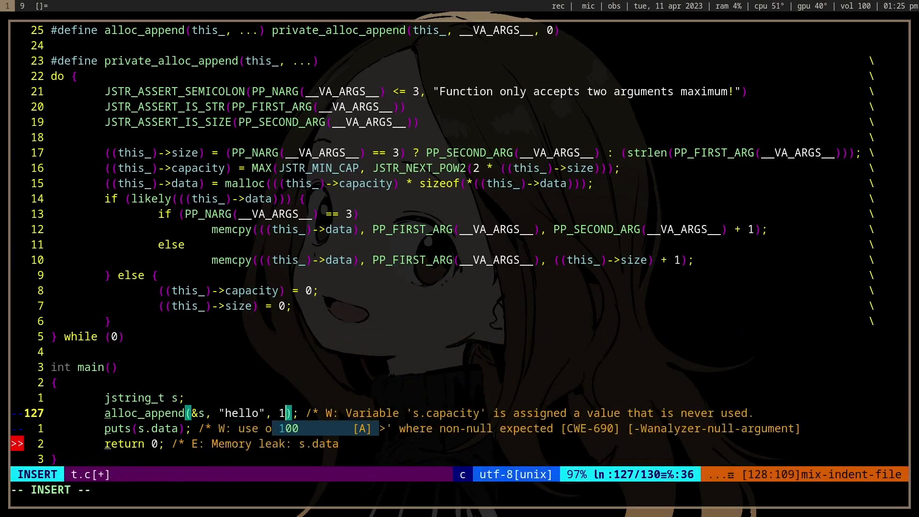